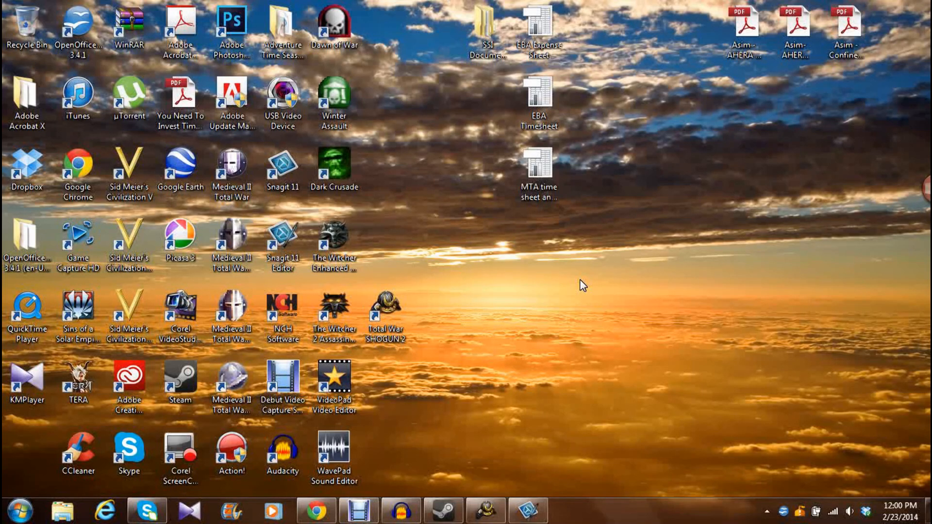
pyautogui.moveTo(418, 243)
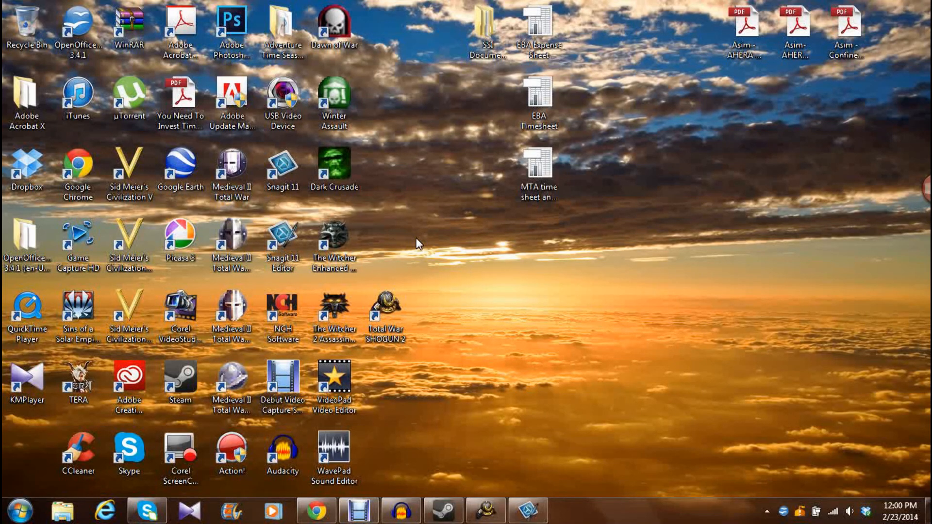
pyautogui.moveTo(436, 230)
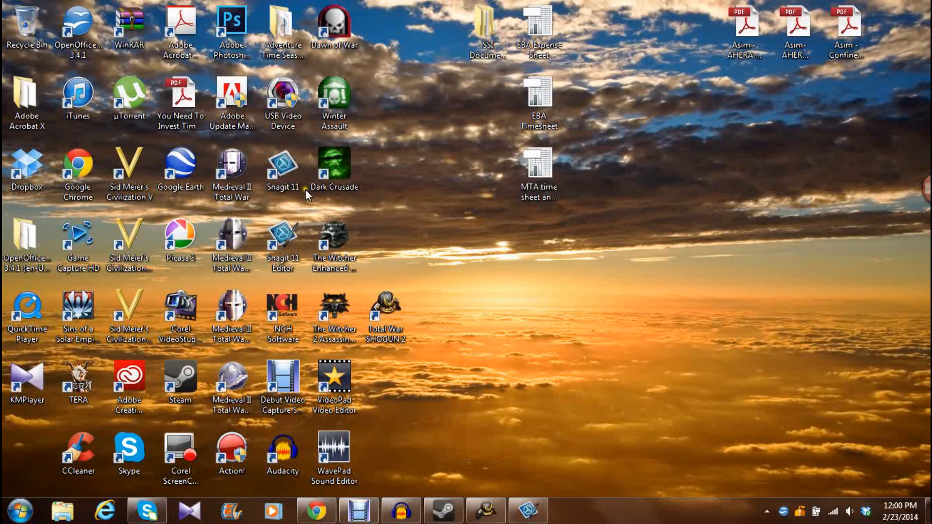
pyautogui.moveTo(426, 202)
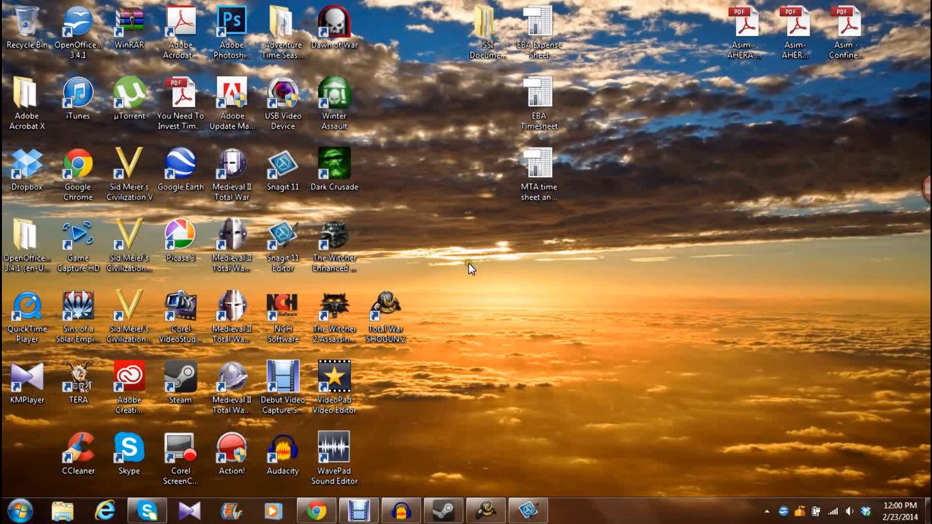
pyautogui.moveTo(467, 272)
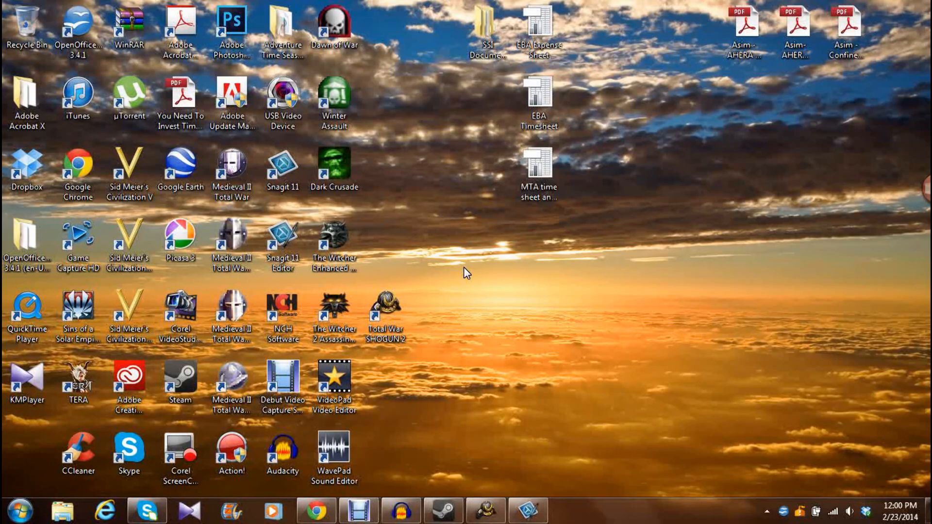
pyautogui.moveTo(512, 258)
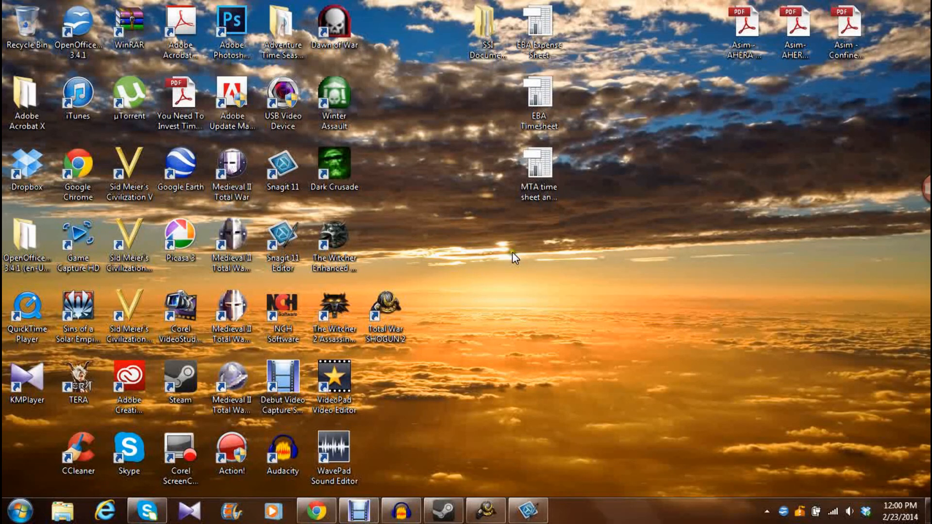
pyautogui.moveTo(556, 333)
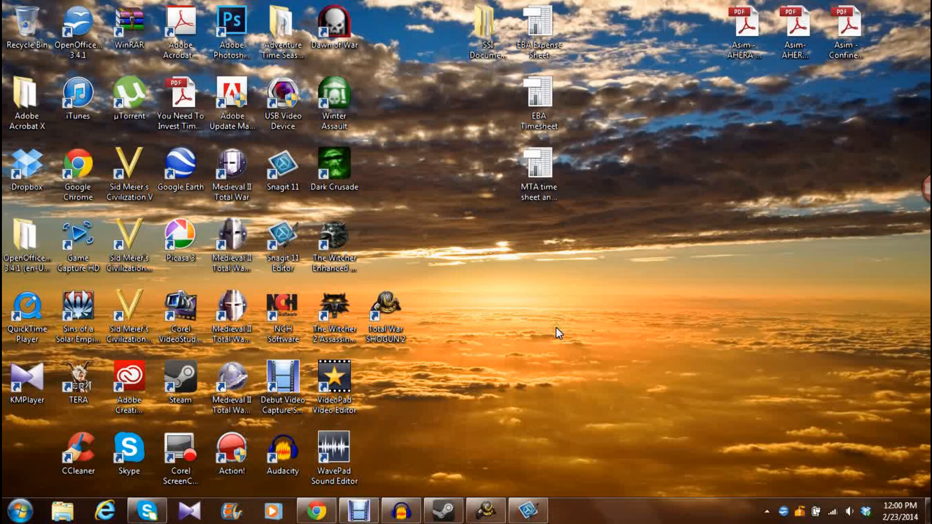
pyautogui.moveTo(545, 379)
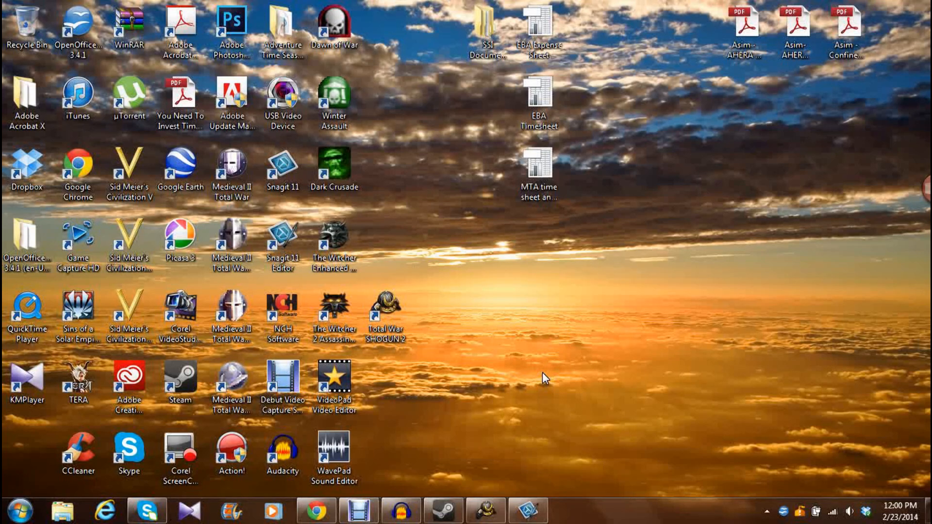
pyautogui.moveTo(572, 320)
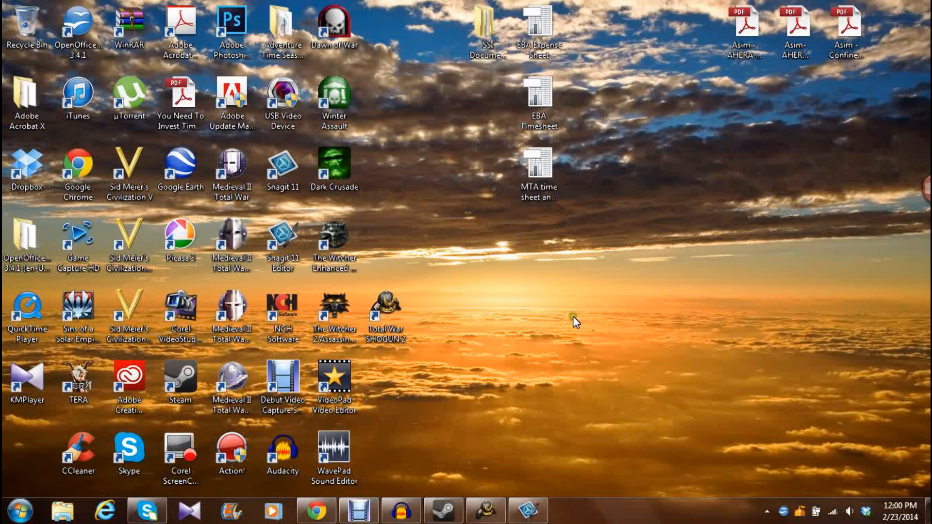
pyautogui.moveTo(512, 249)
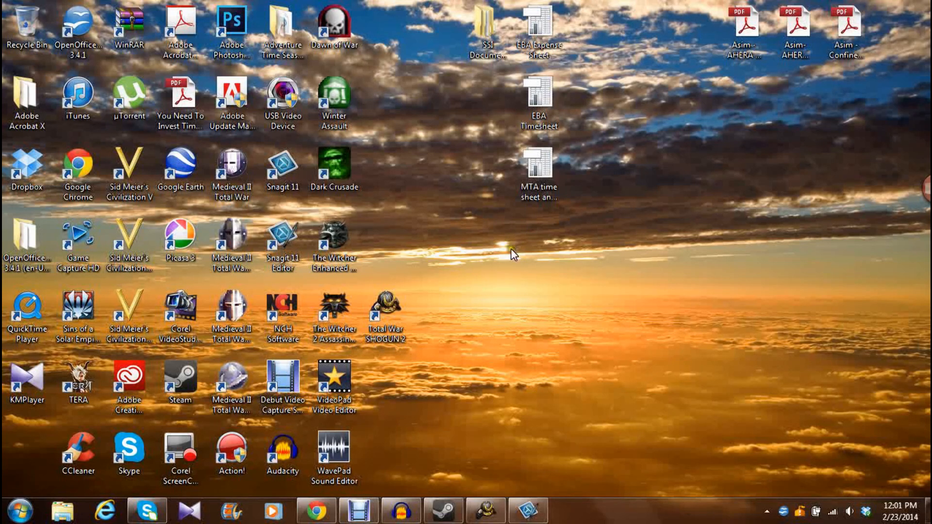
pyautogui.moveTo(495, 270)
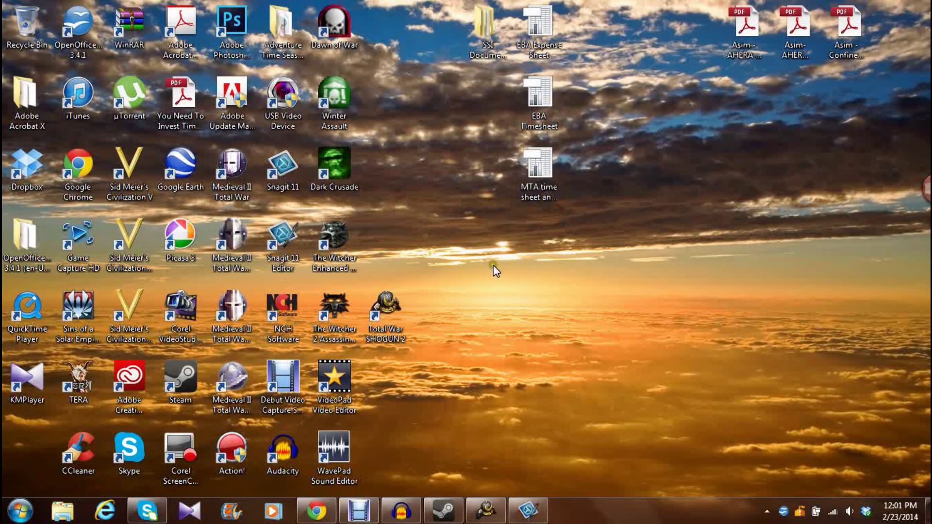
# - Reach the Display page offering Smaller 100% and Medium 125% text sizes via Personalize
pyautogui.rightClick(496, 269)
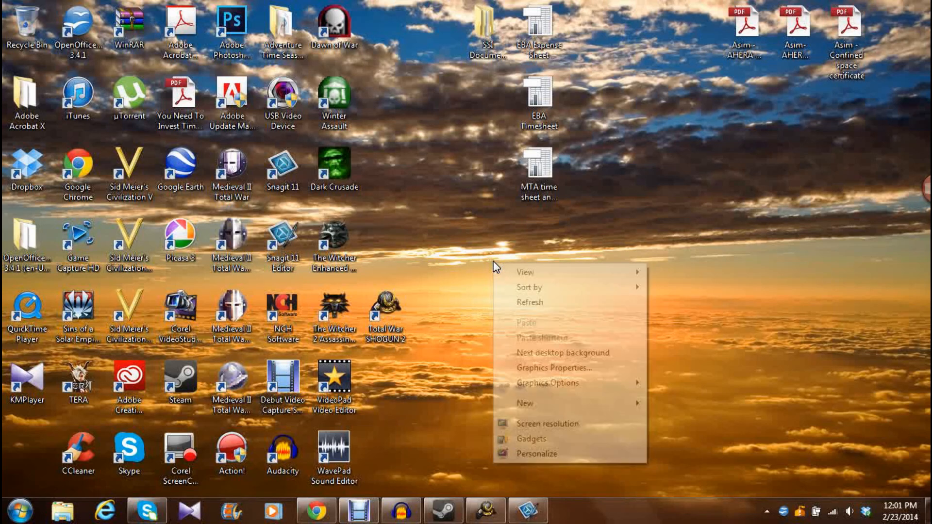
pyautogui.moveTo(541, 454)
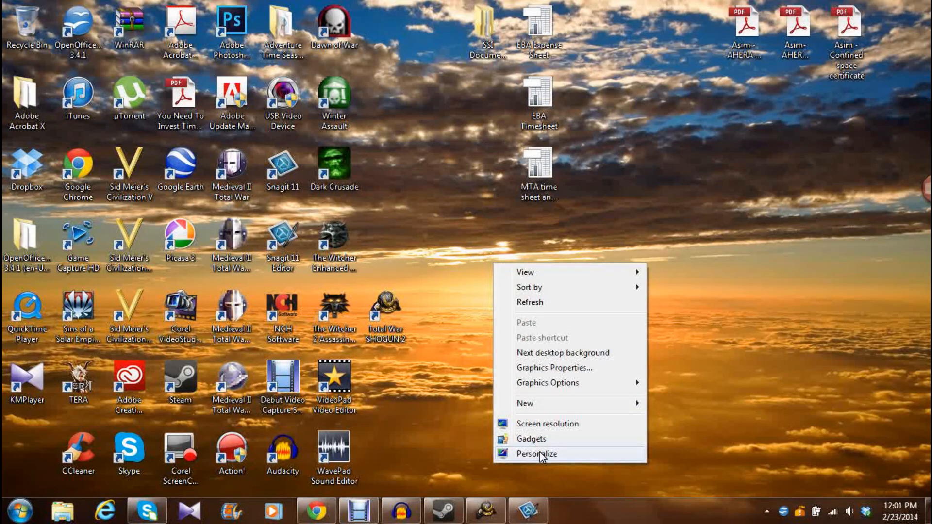
pyautogui.moveTo(447, 280)
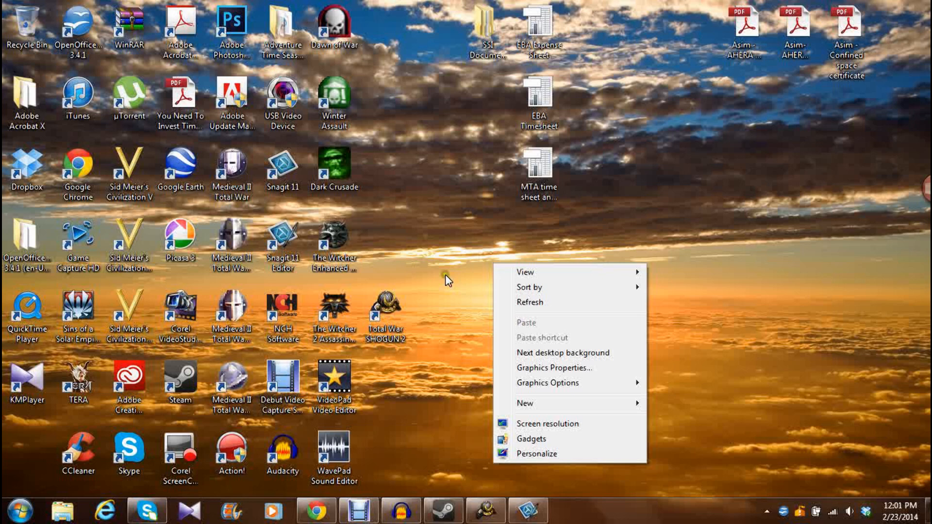
pyautogui.moveTo(562, 454)
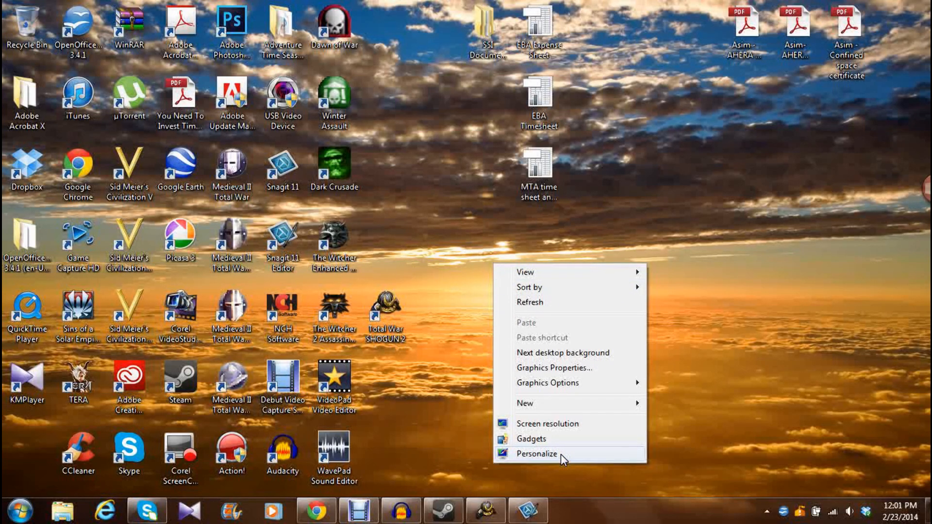
pyautogui.moveTo(513, 288)
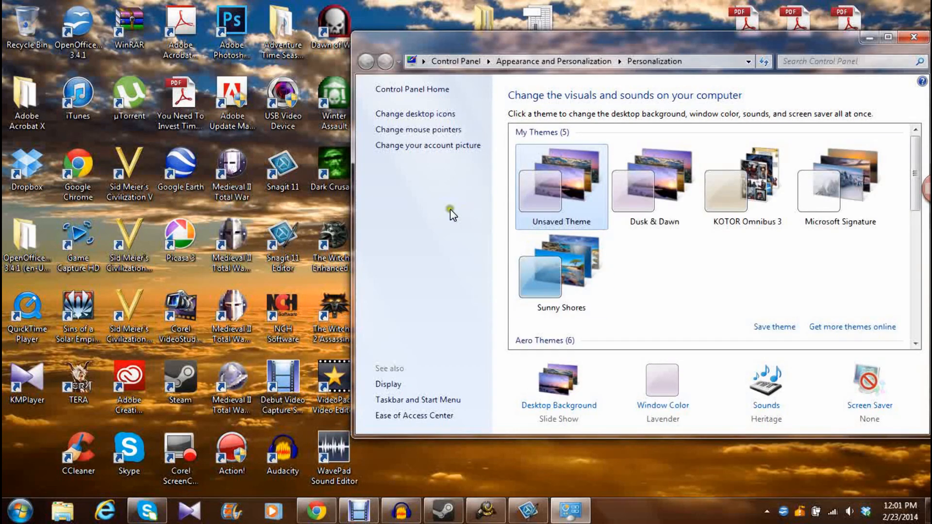
pyautogui.moveTo(387, 383)
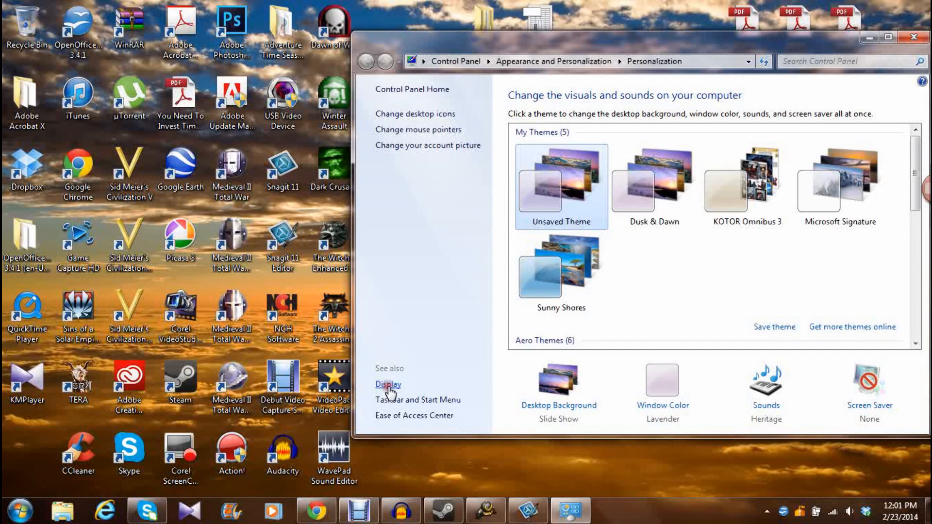
pyautogui.click(388, 384)
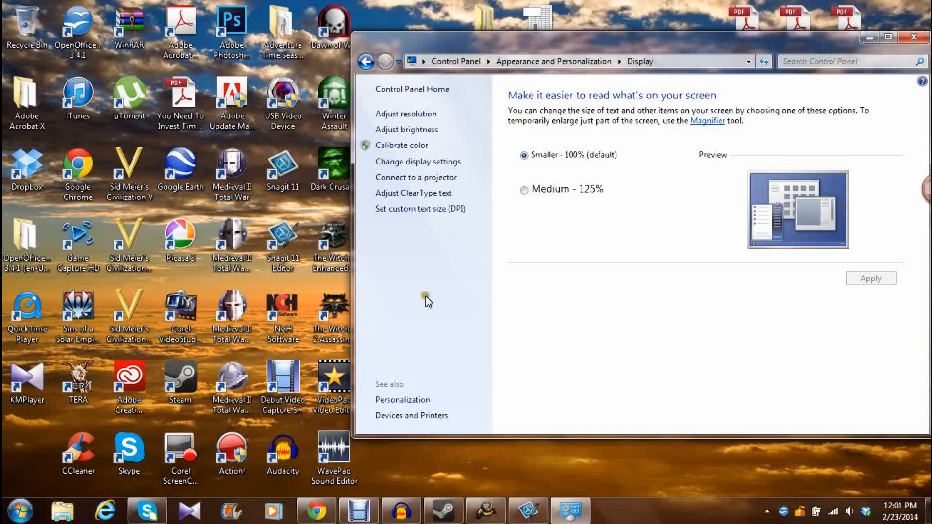
pyautogui.moveTo(418, 161)
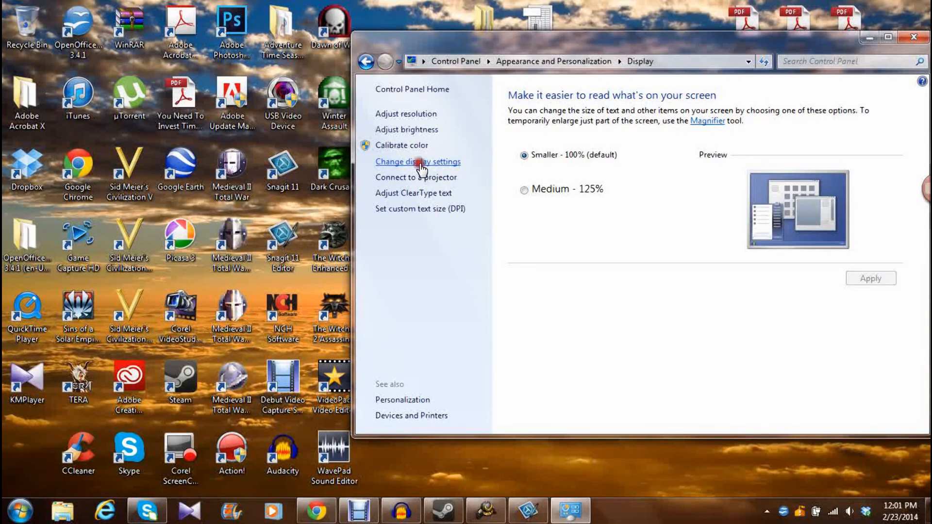
pyautogui.click(418, 162)
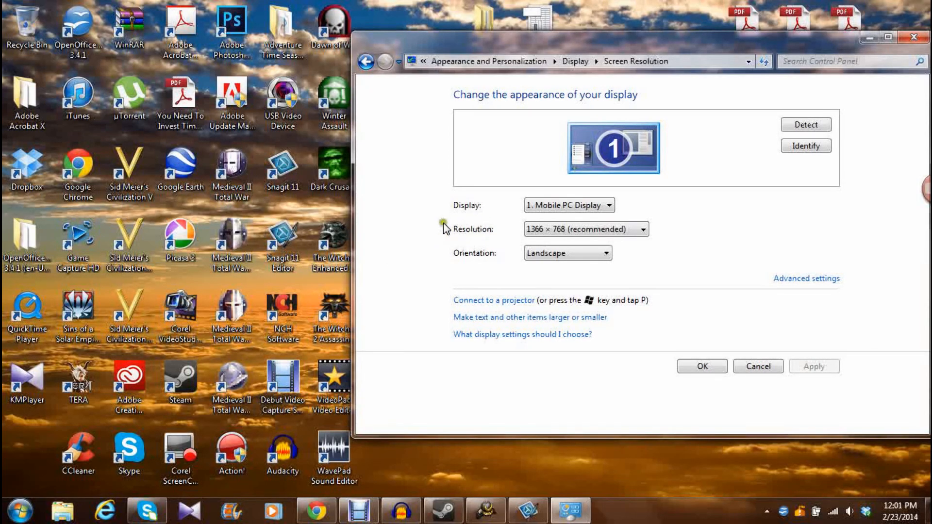
pyautogui.moveTo(547, 232)
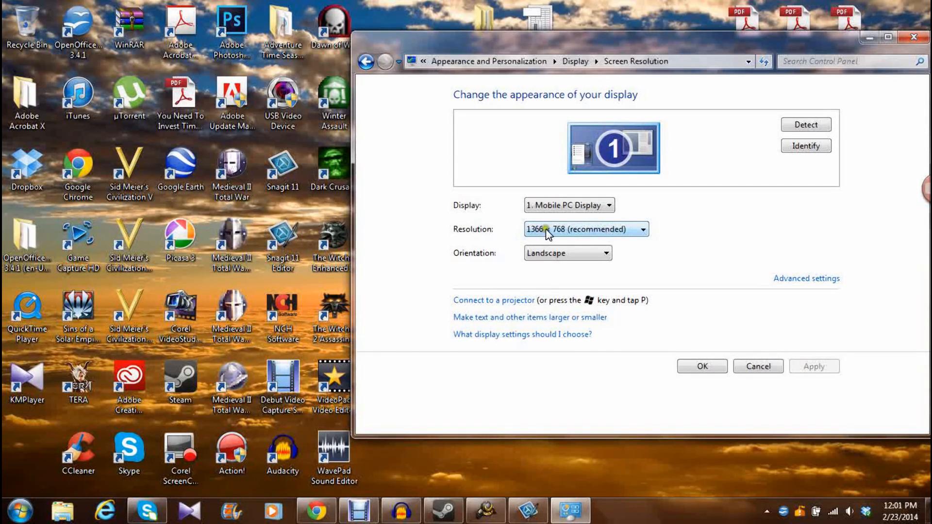
pyautogui.moveTo(567, 236)
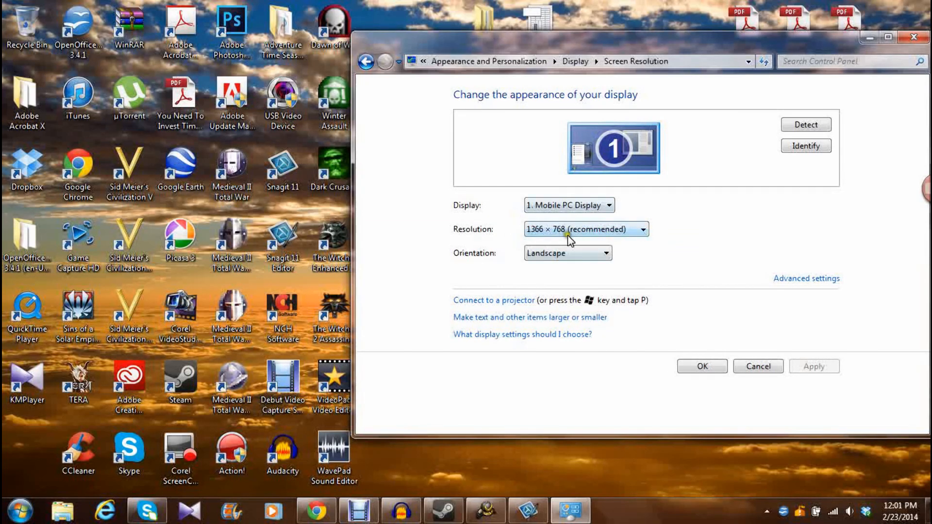
pyautogui.moveTo(450, 240)
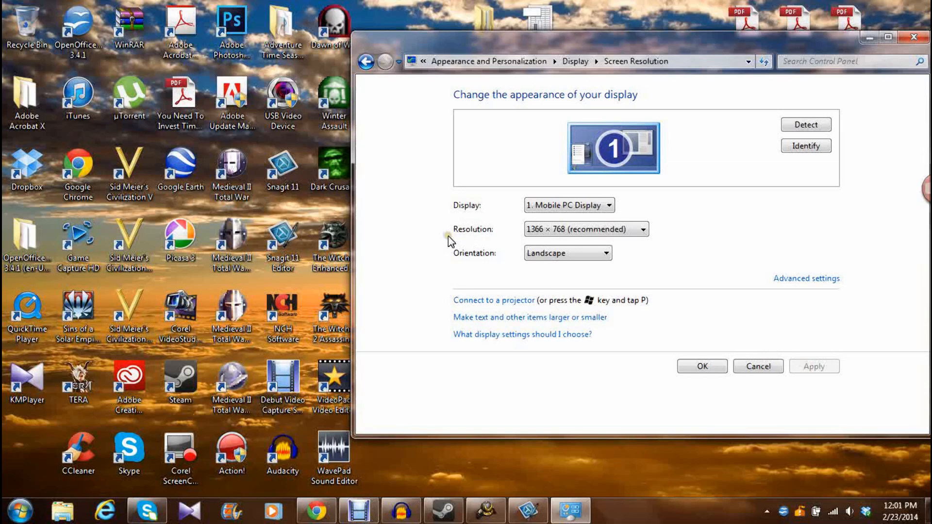
pyautogui.moveTo(453, 240)
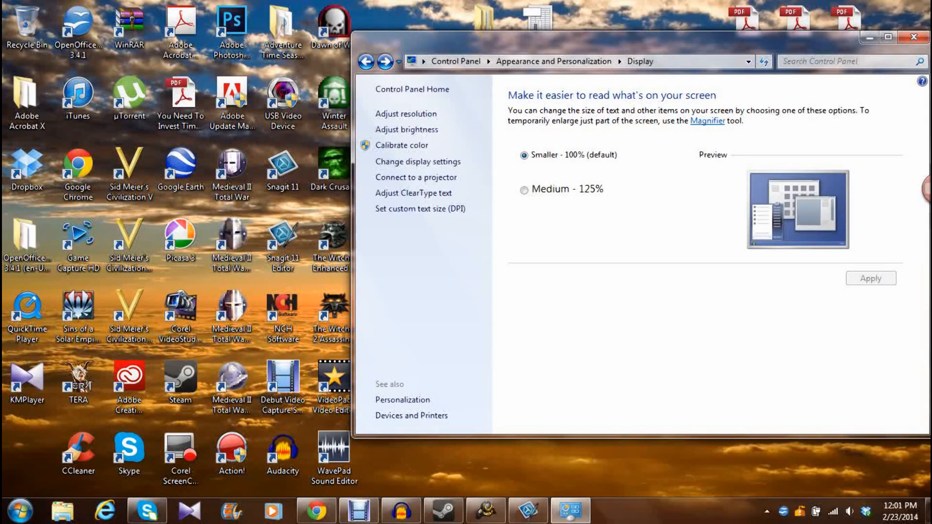
# - Close Control Panel and launch Total War: SHOGUN 2 from the taskbar
pyautogui.click(916, 37)
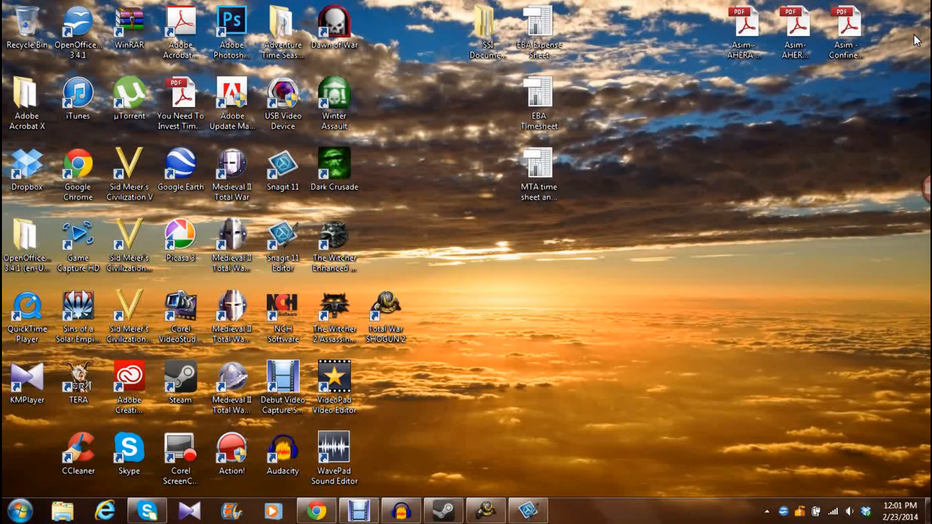
pyautogui.moveTo(428, 309)
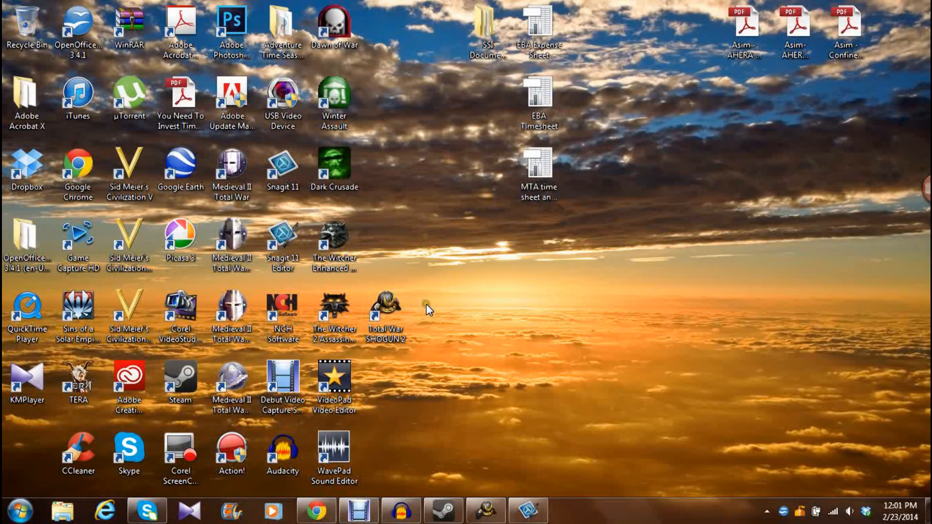
pyautogui.moveTo(485, 510)
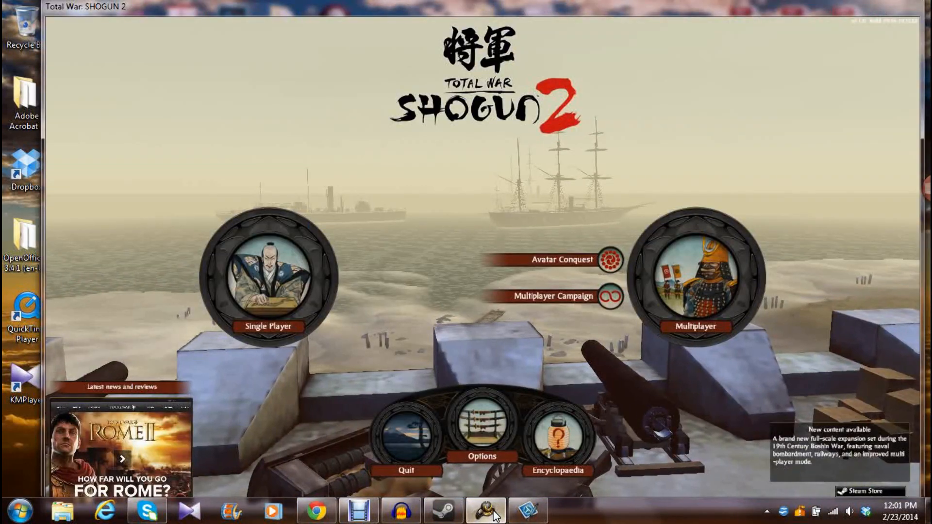
pyautogui.click(268, 280)
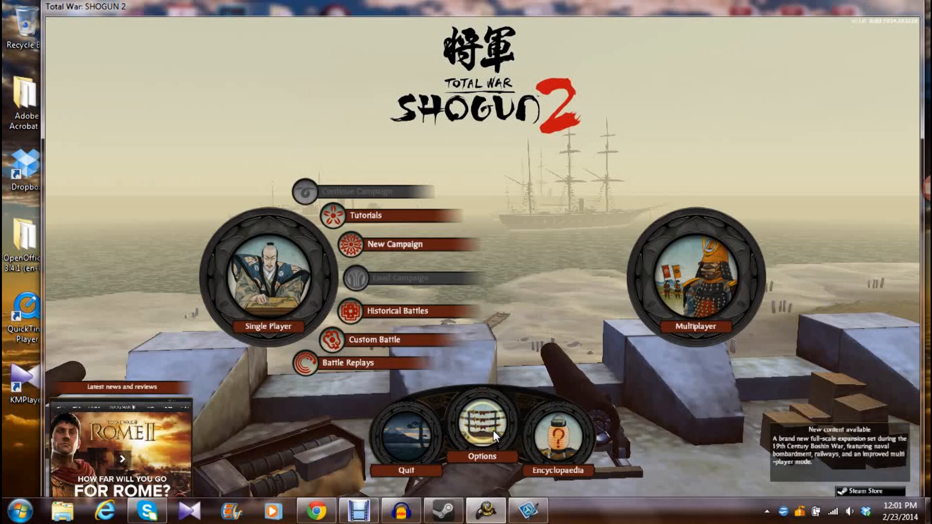
# - Show the game's Graphics options with Low presets, 1280x720 and Run in window
pyautogui.click(482, 432)
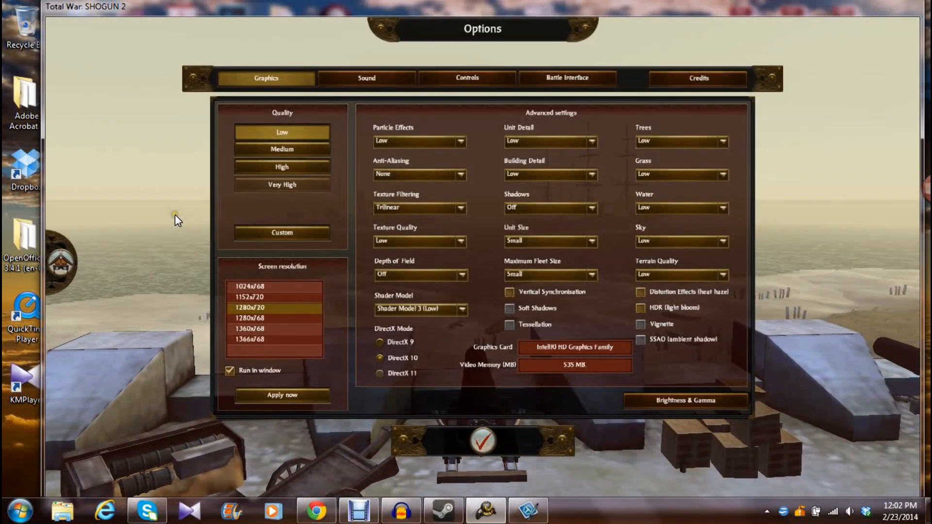
pyautogui.moveTo(200, 342)
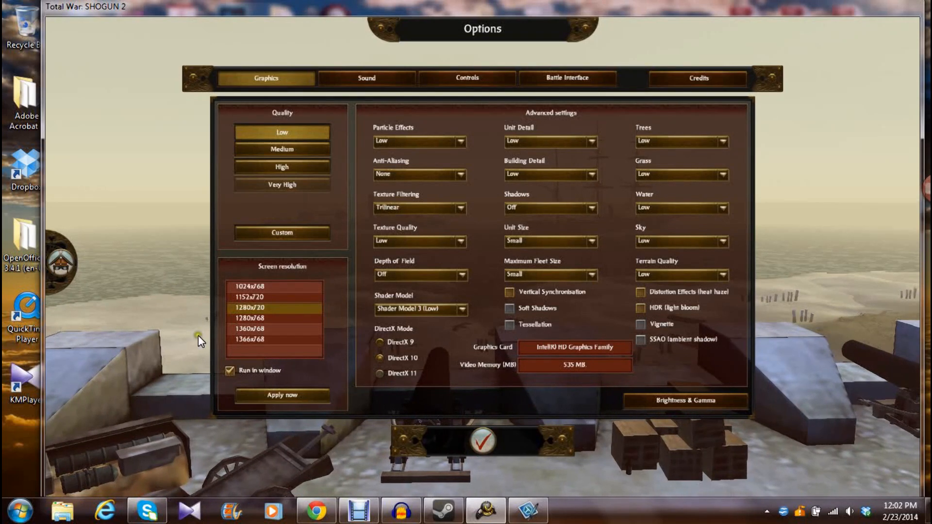
pyautogui.click(249, 339)
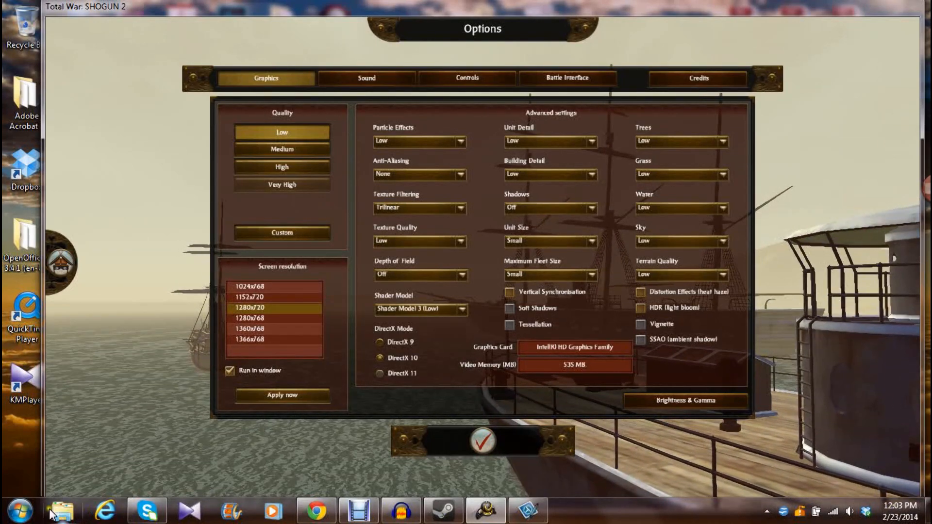
pyautogui.moveTo(483, 441)
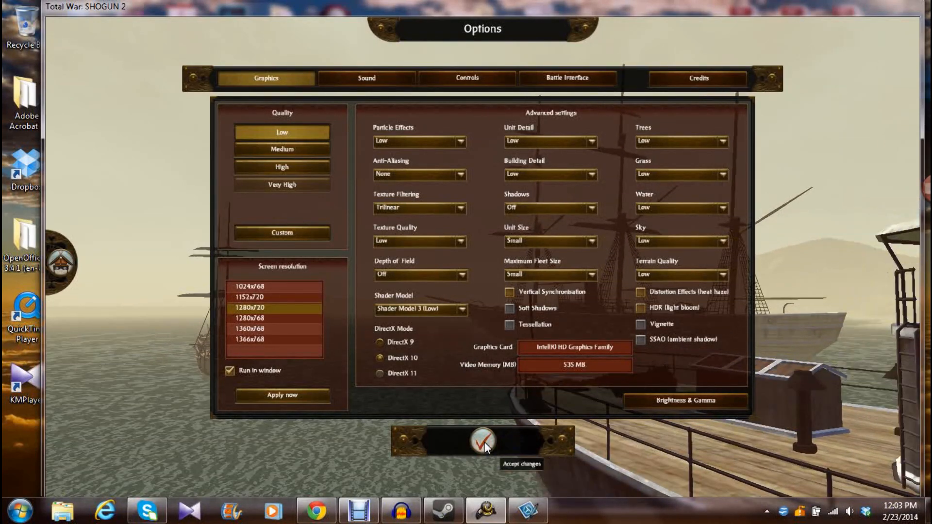
# - Accept the windowed graphics settings with the checkmark
pyautogui.click(482, 442)
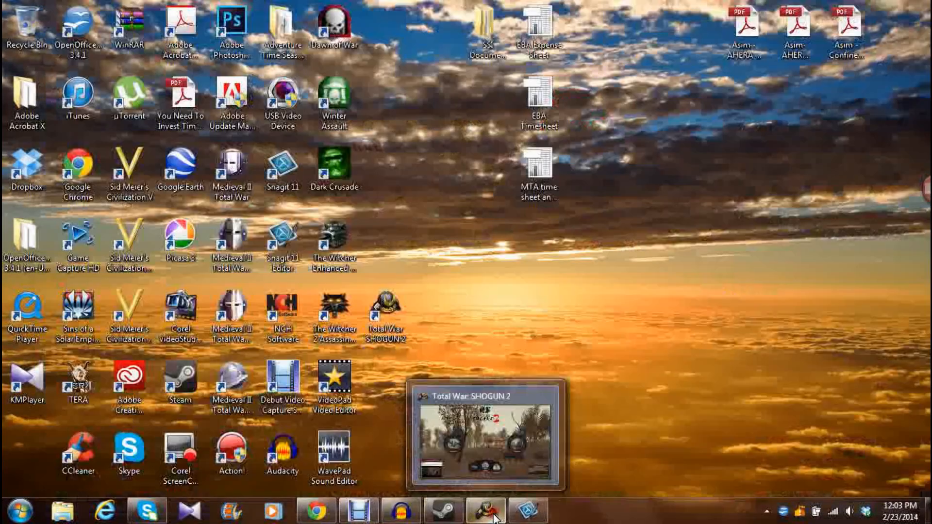
pyautogui.click(358, 510)
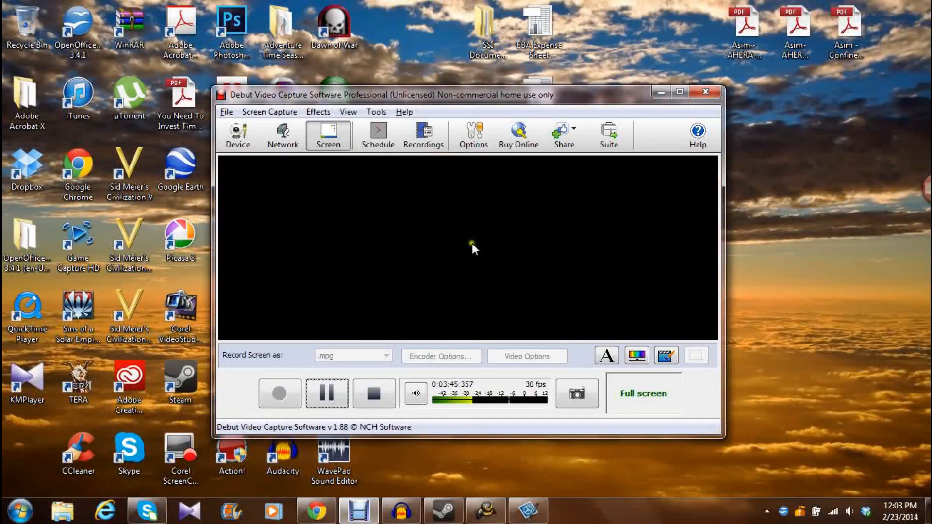
pyautogui.moveTo(450, 180)
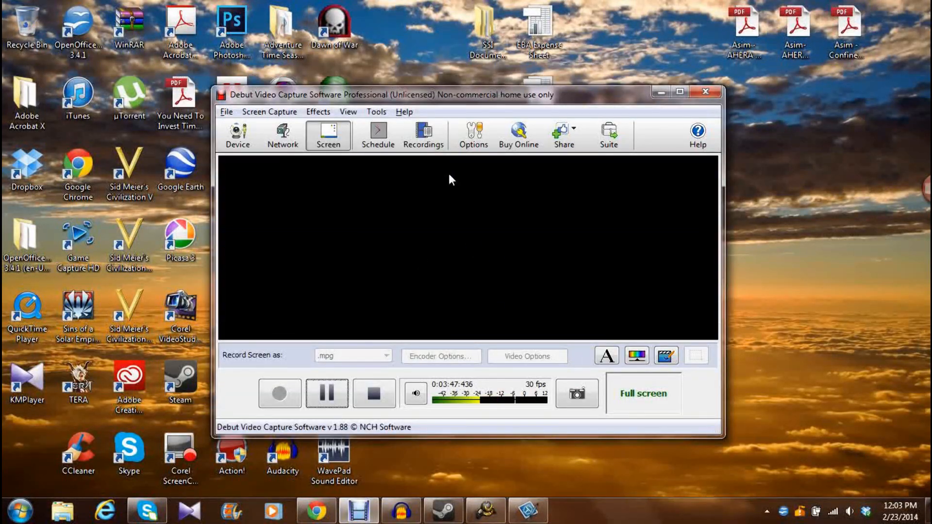
pyautogui.moveTo(397, 242)
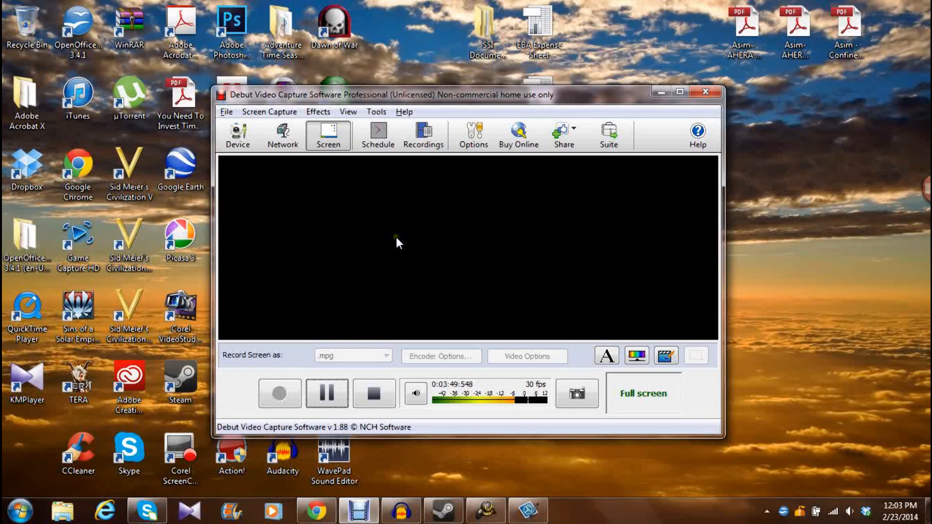
pyautogui.moveTo(452, 209)
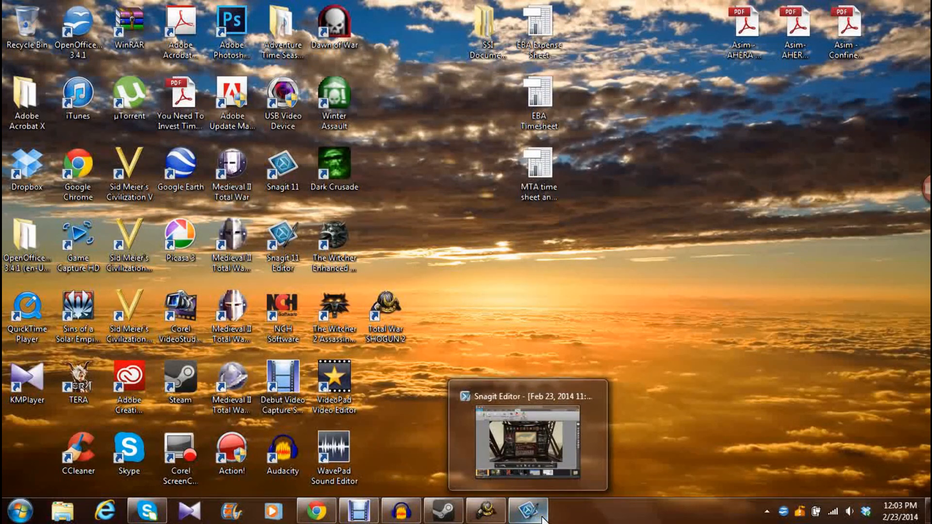
pyautogui.moveTo(442, 510)
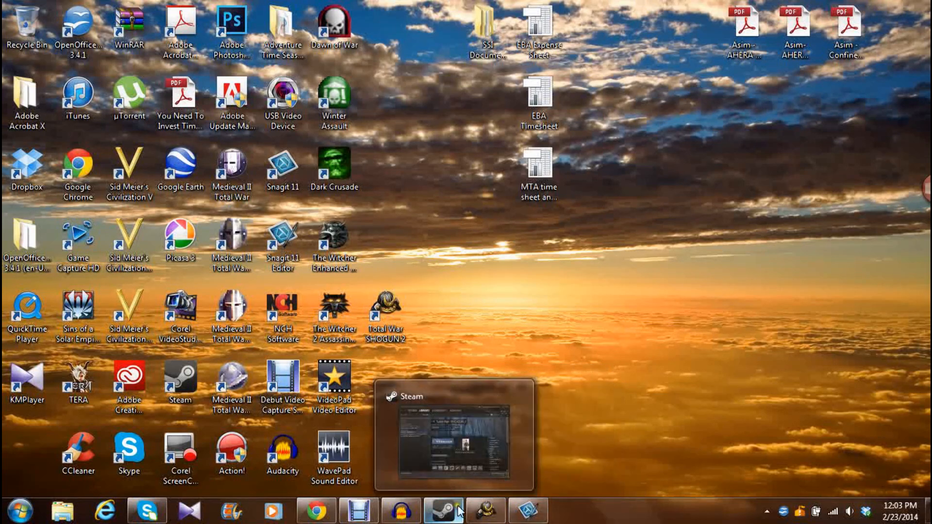
pyautogui.moveTo(485, 511)
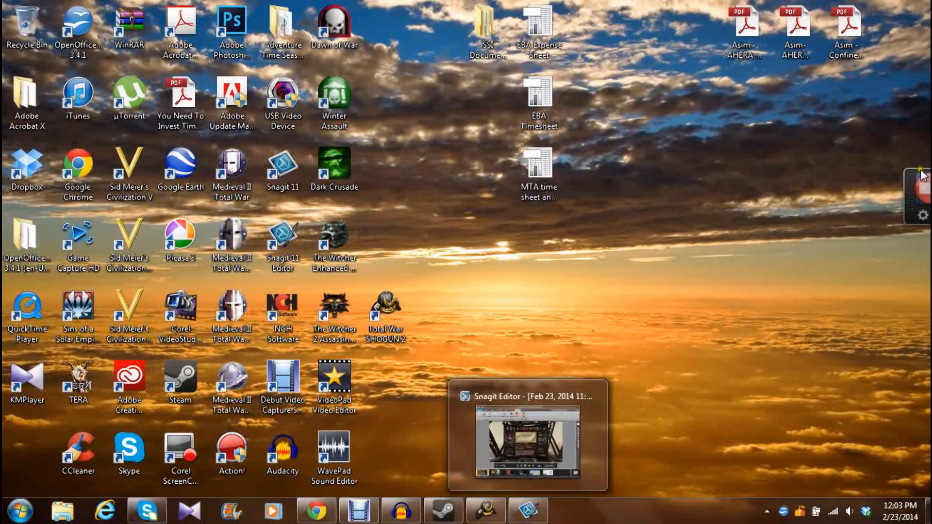
pyautogui.moveTo(485, 510)
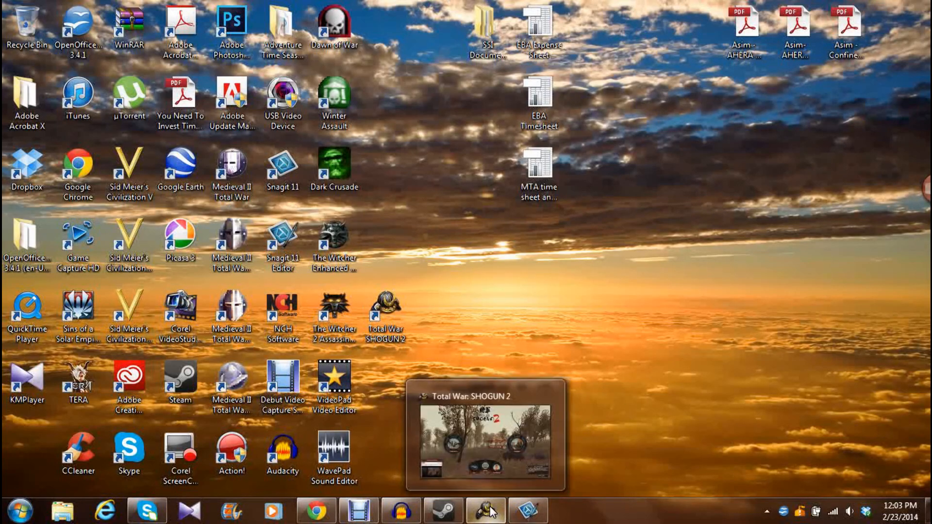
# - Restore the SHOGUN 2 window from the taskbar to its main menu
pyautogui.click(486, 434)
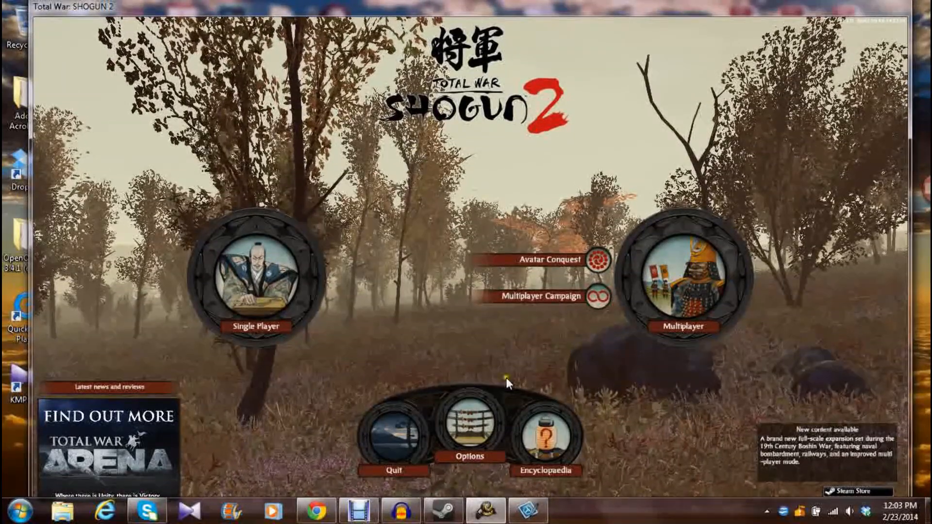
pyautogui.moveTo(525, 510)
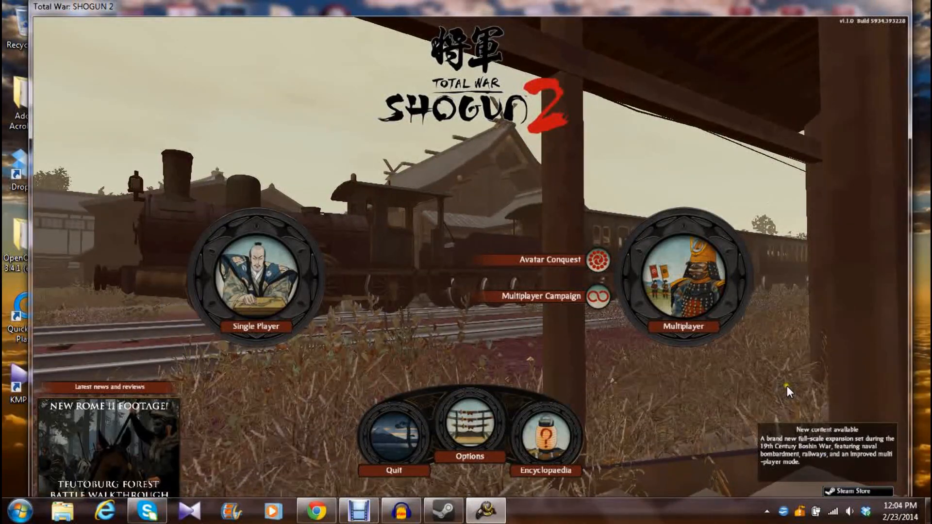
# - Select the game window as the 1282 x 702 Snagit capture region
pyautogui.click(721, 480)
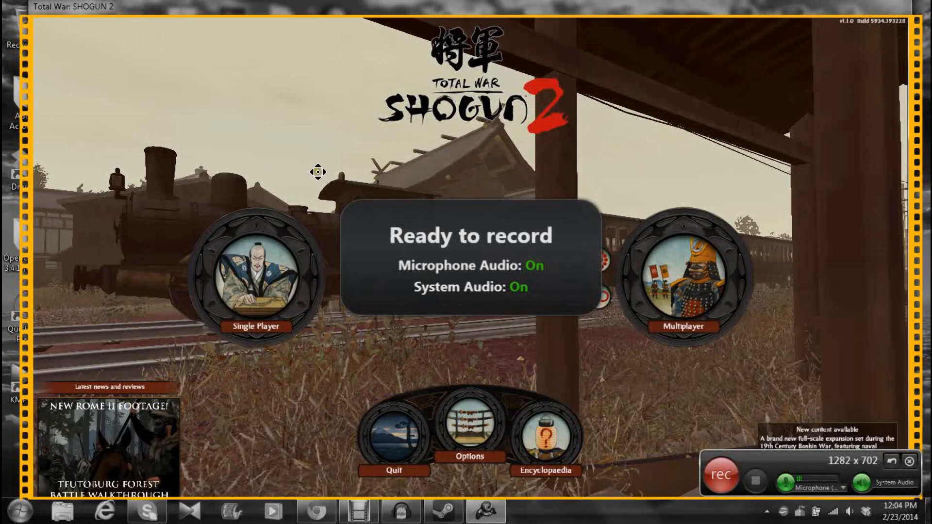
pyautogui.moveTo(843, 514)
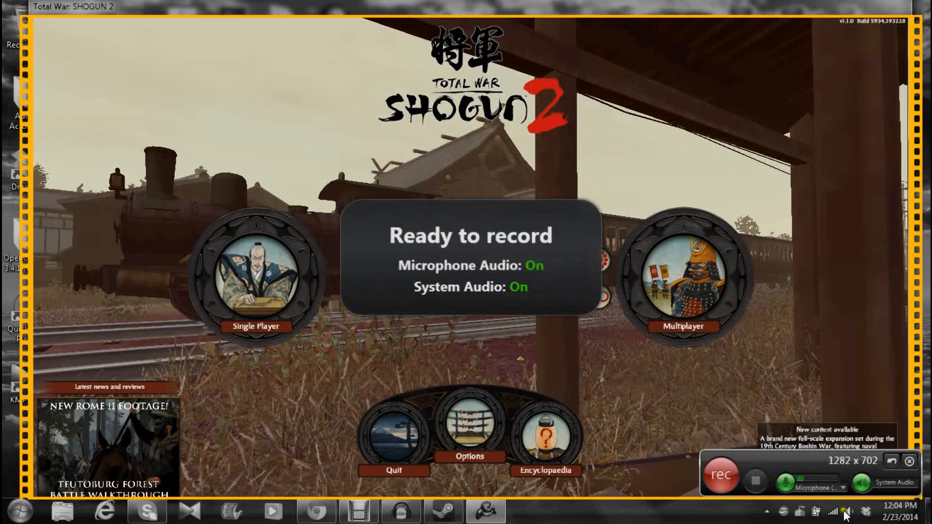
pyautogui.moveTo(794, 460)
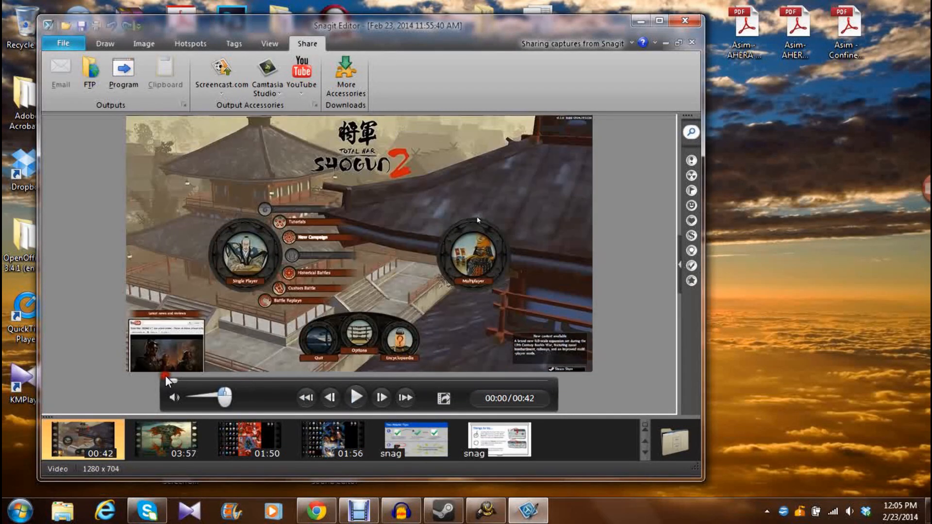
# - Maximize Snagit Editor, play the 42-second game clip, and pause it at 00:35
pyautogui.click(659, 19)
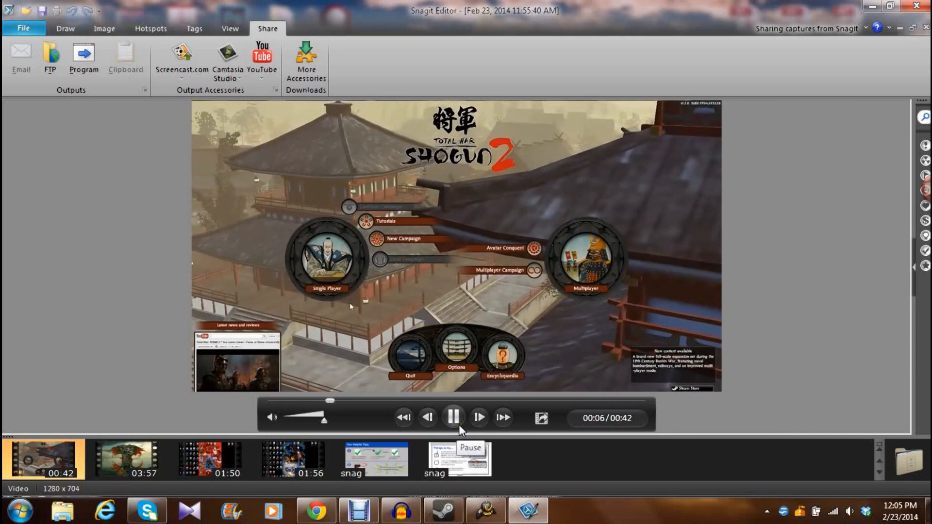
pyautogui.click(453, 417)
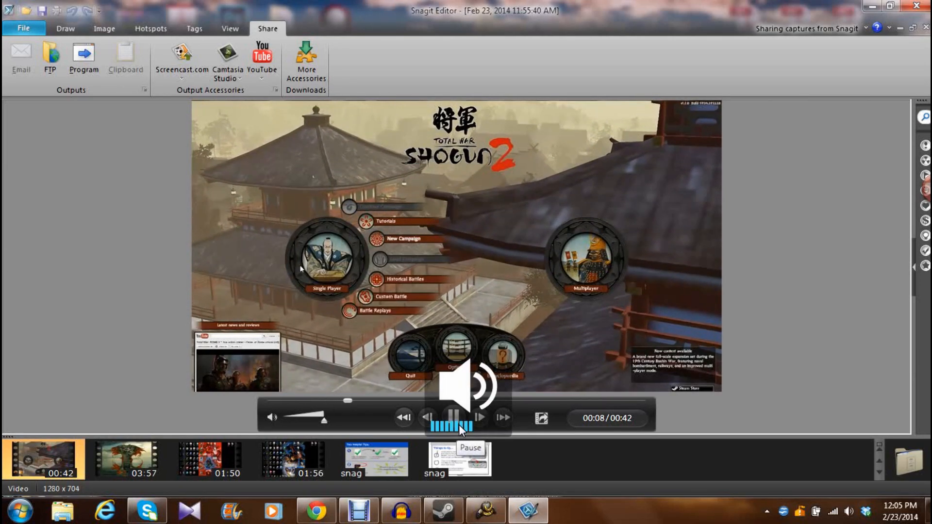
pyautogui.click(452, 418)
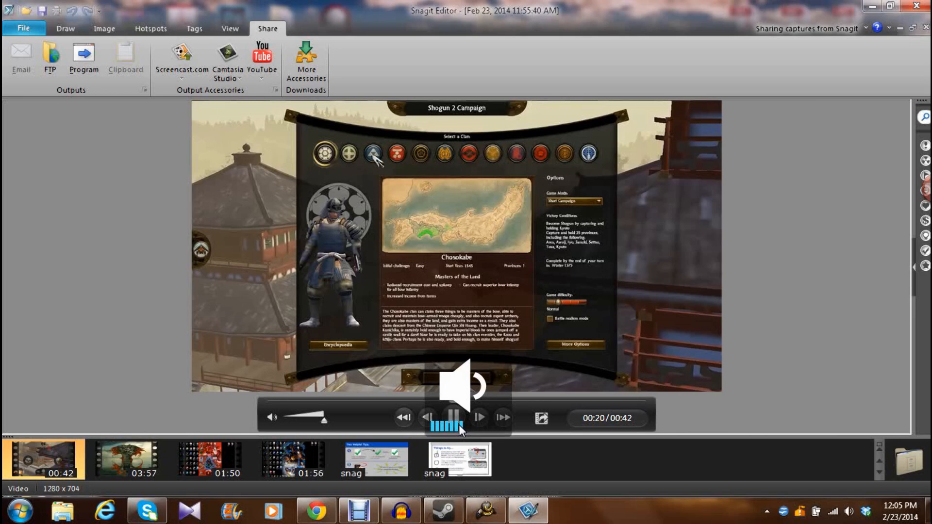
pyautogui.click(478, 418)
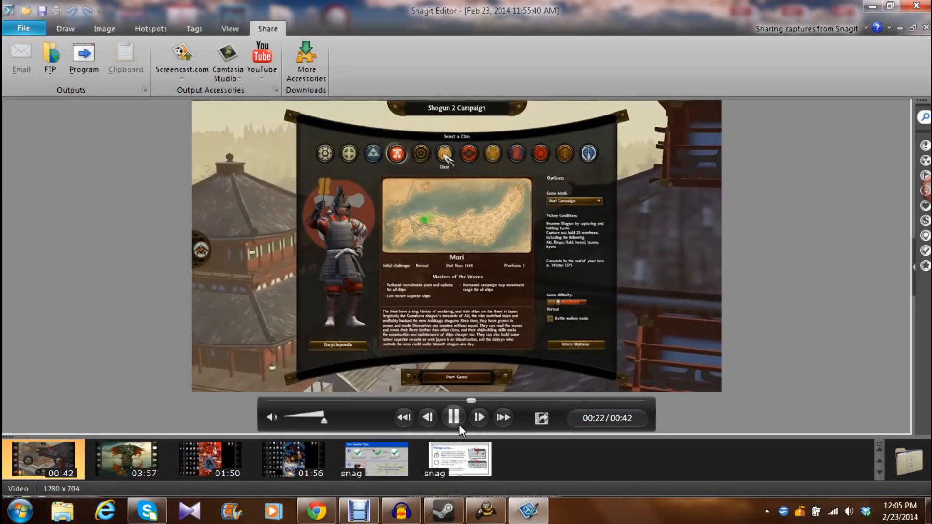
pyautogui.click(452, 418)
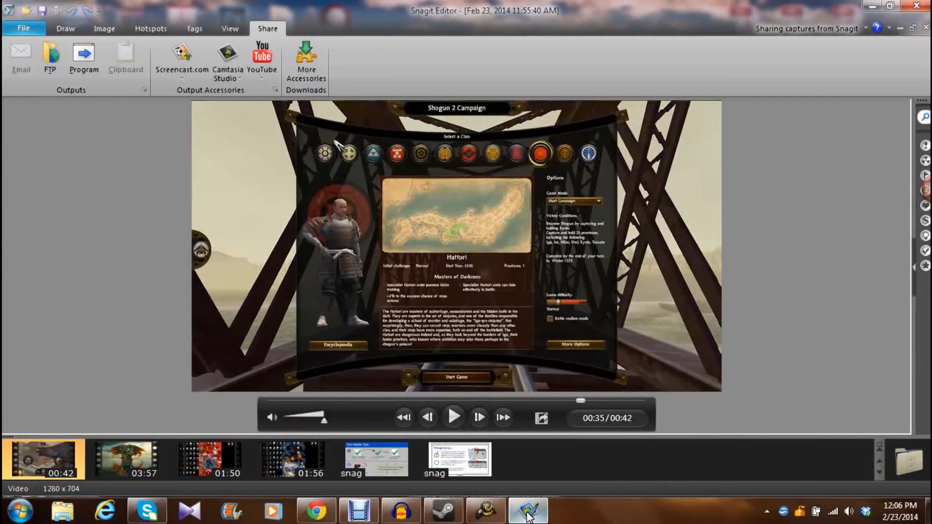
pyautogui.moveTo(630, 243)
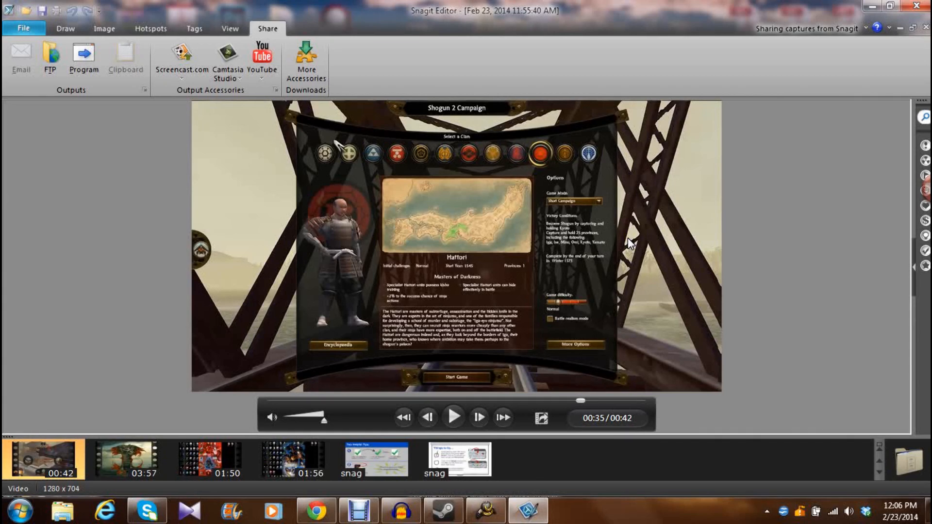
pyautogui.moveTo(526, 510)
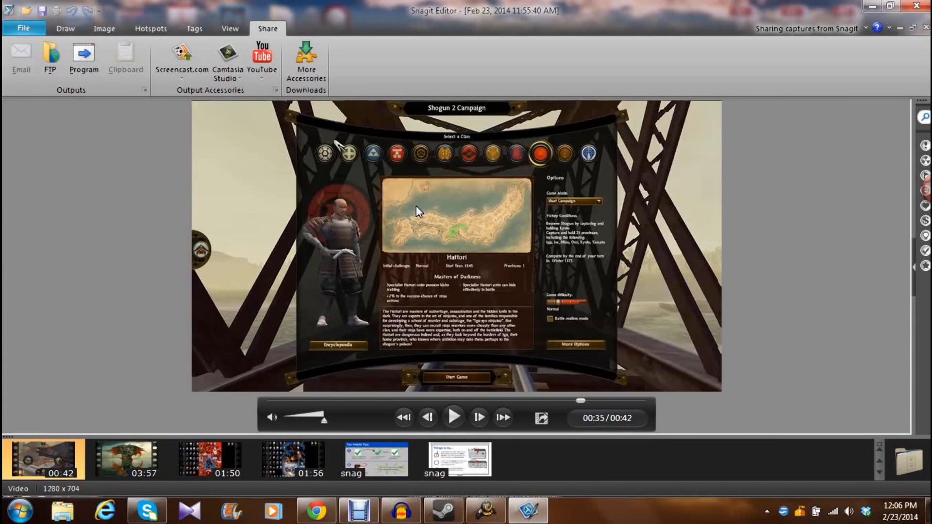
pyautogui.moveTo(431, 230)
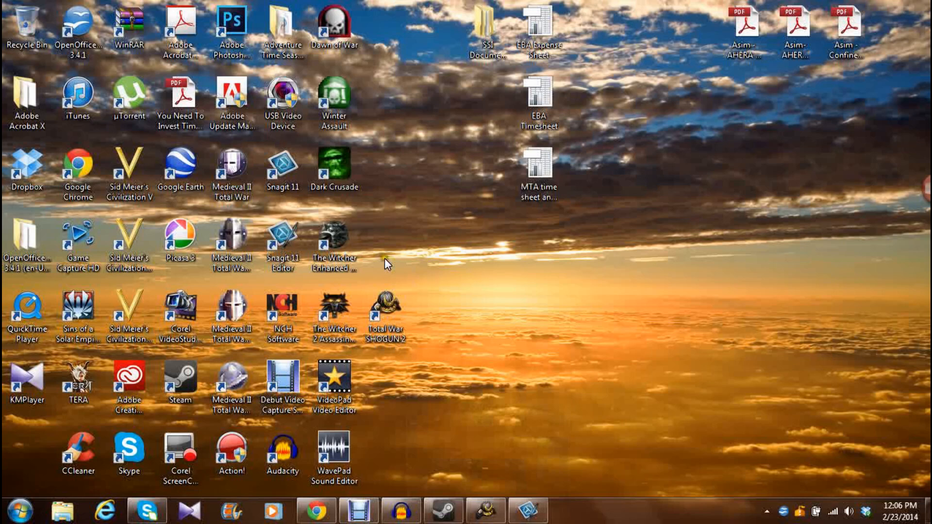
pyautogui.moveTo(576, 383)
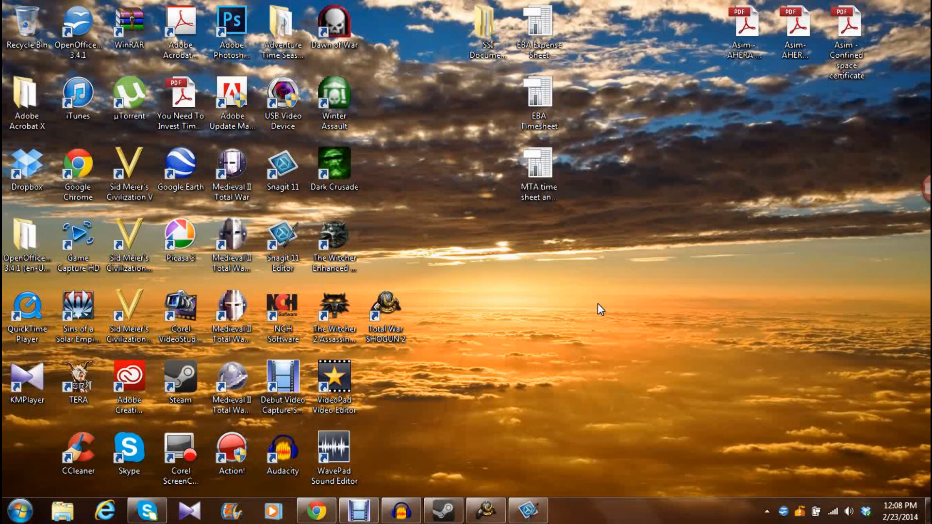
pyautogui.moveTo(486, 304)
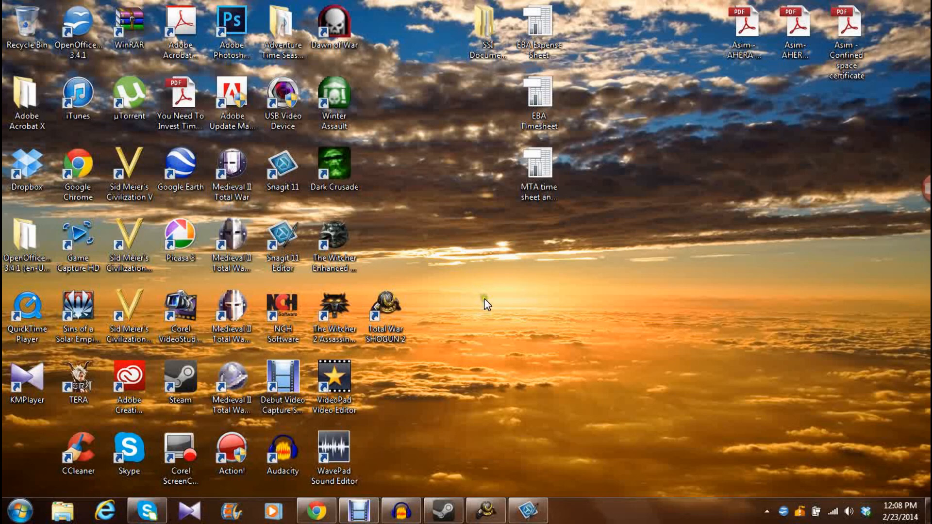
pyautogui.moveTo(486, 304)
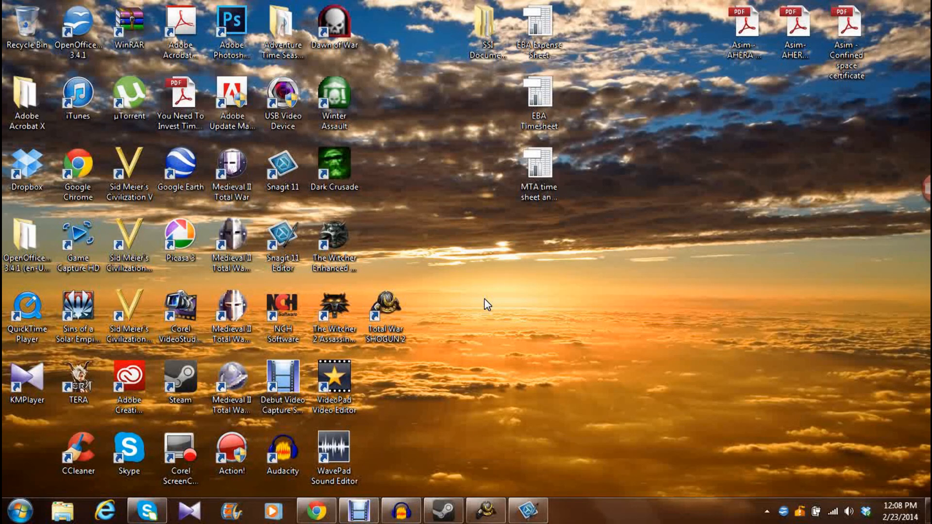
pyautogui.click(357, 510)
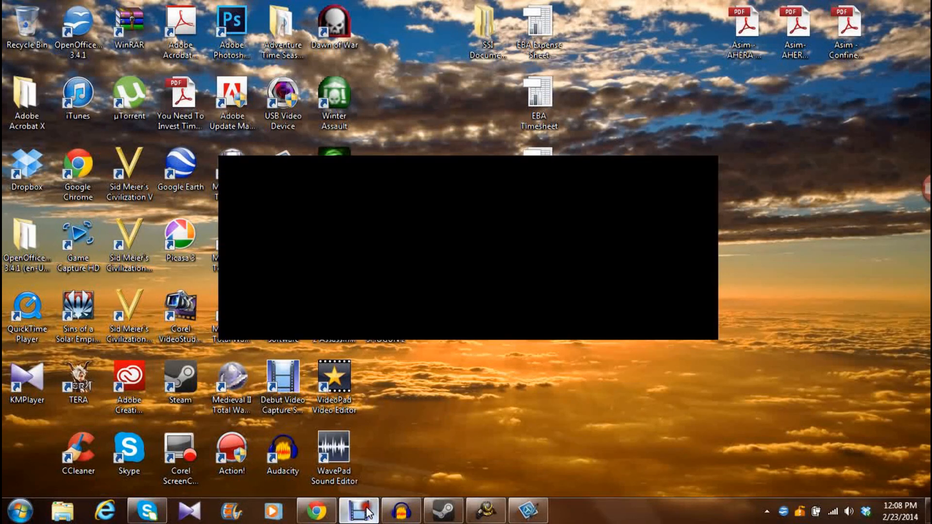
pyautogui.click(357, 510)
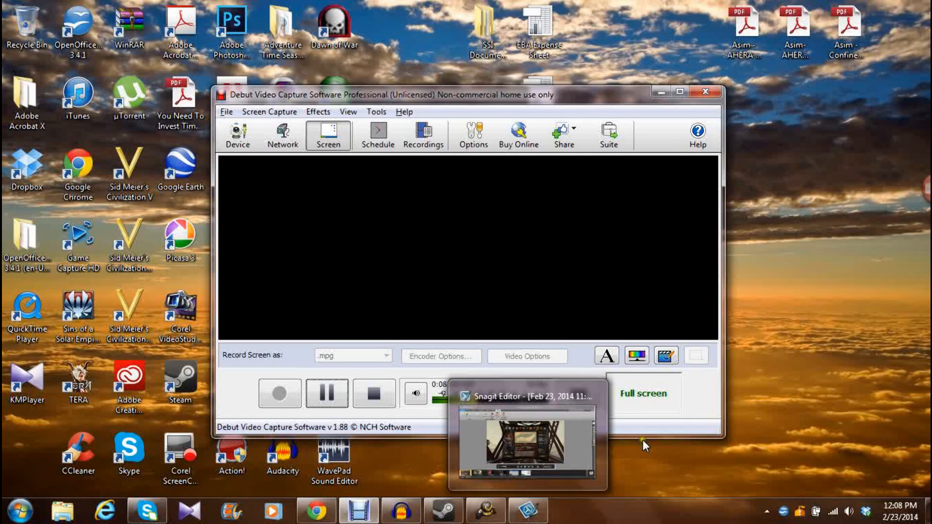
pyautogui.click(675, 93)
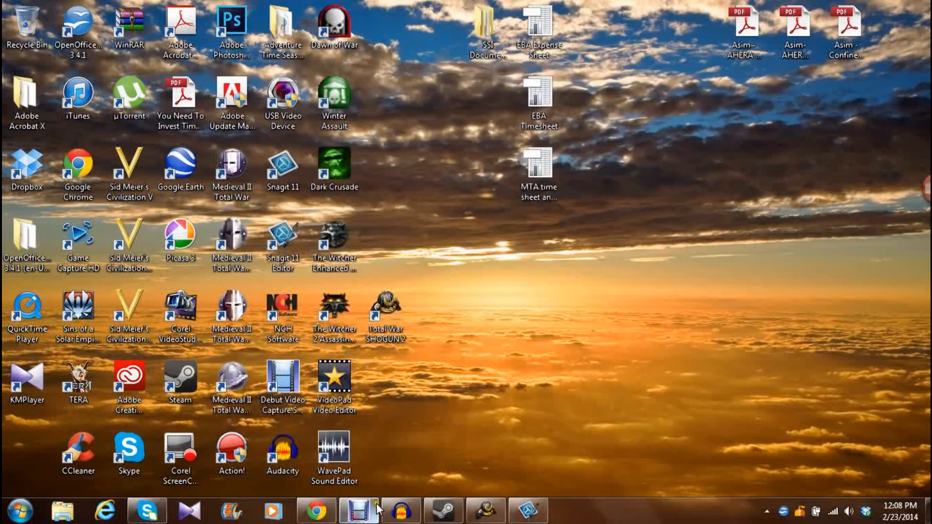
pyautogui.moveTo(497, 352)
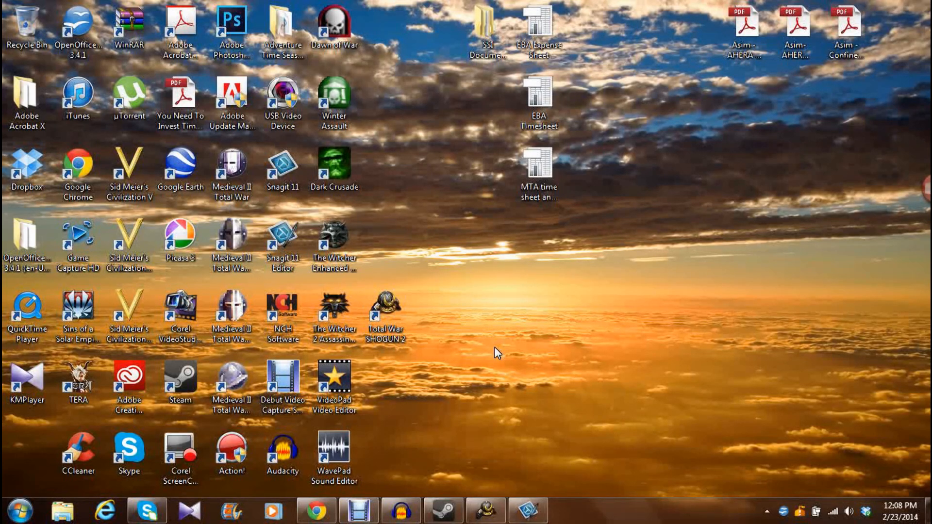
pyautogui.moveTo(384, 499)
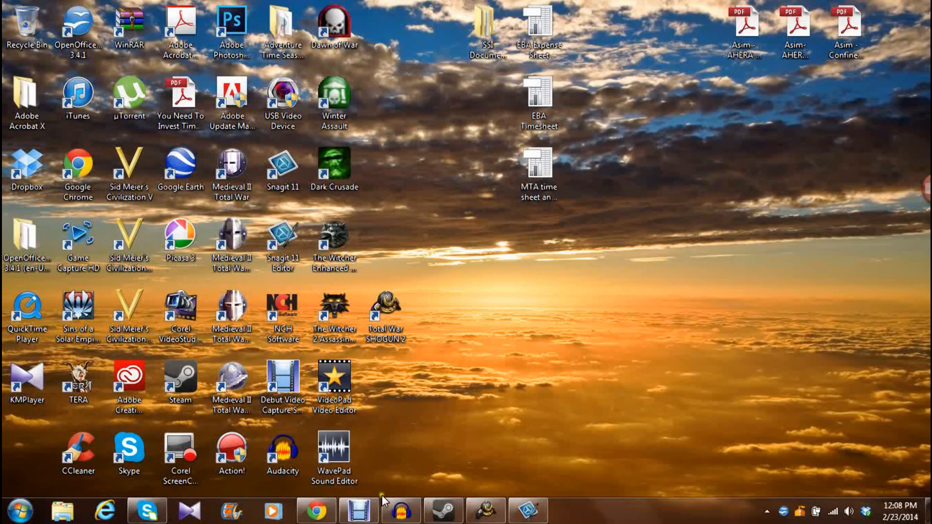